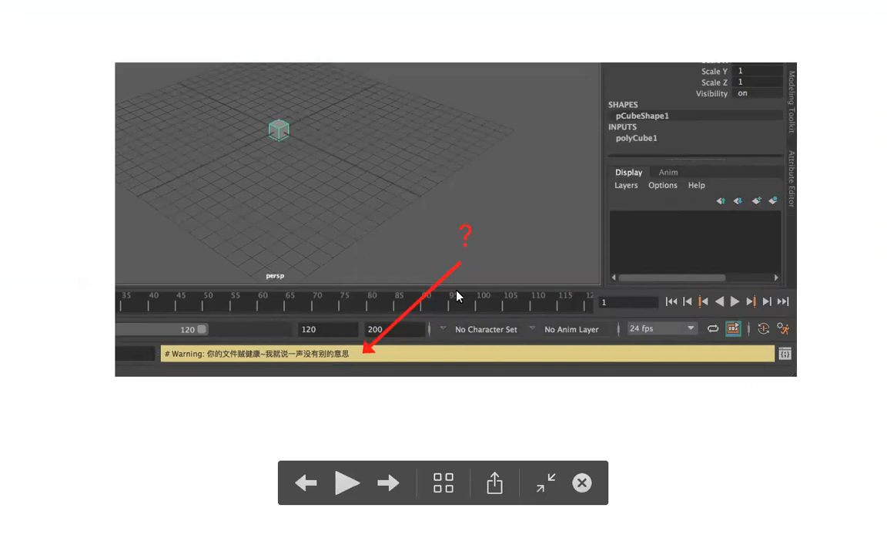
pyautogui.moveTo(394, 407)
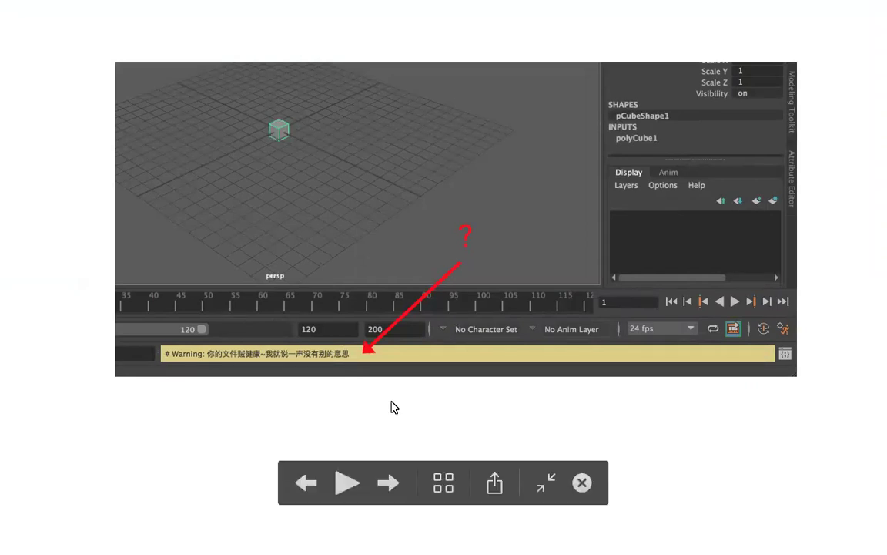
pyautogui.moveTo(242, 369)
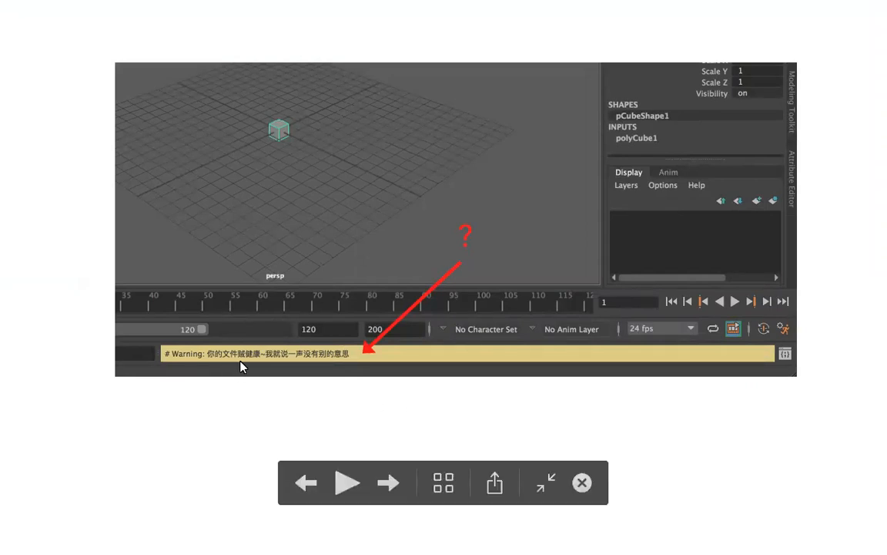
pyautogui.moveTo(262, 375)
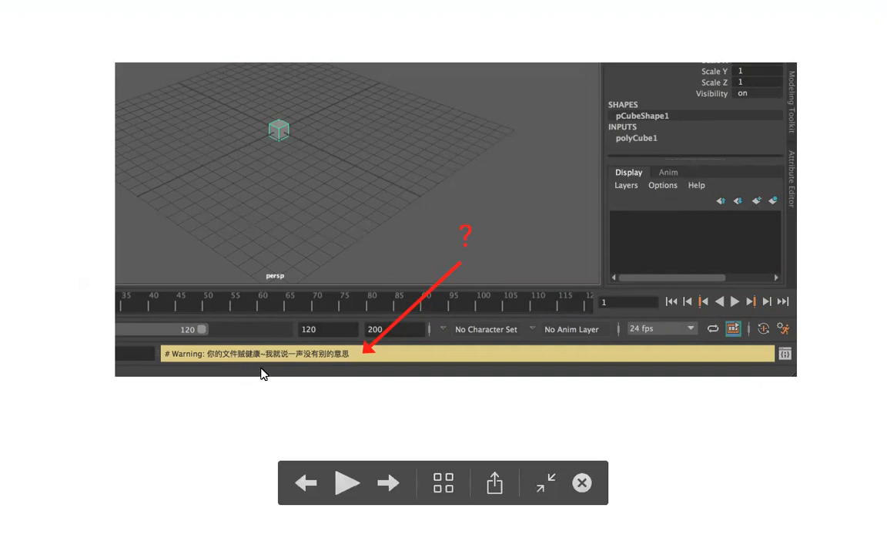
pyautogui.moveTo(226, 409)
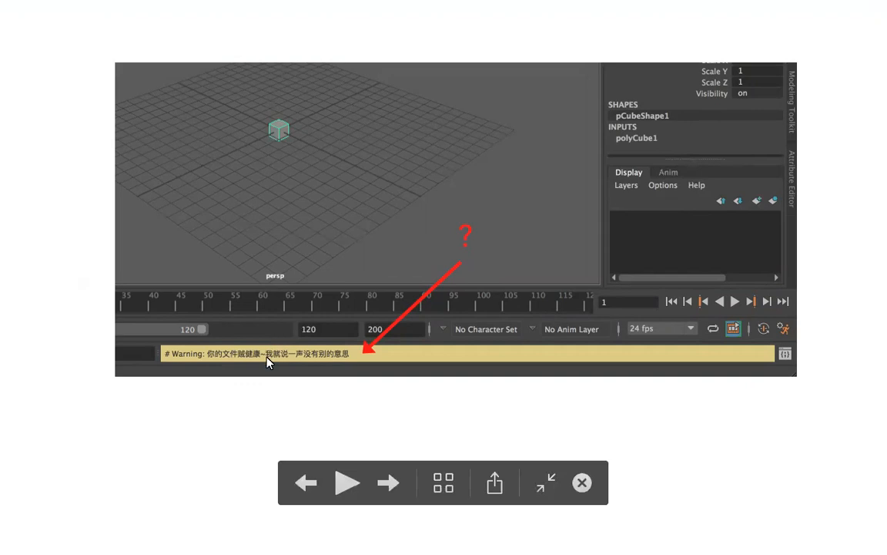
pyautogui.moveTo(287, 343)
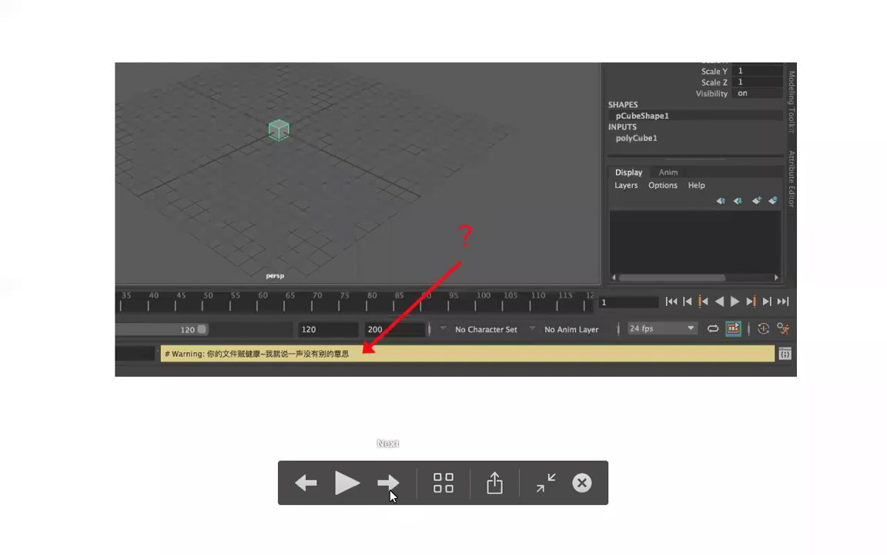
# - Advance to the terminal grep slide beside the Autodesk maya preferences folder
pyautogui.click(385, 482)
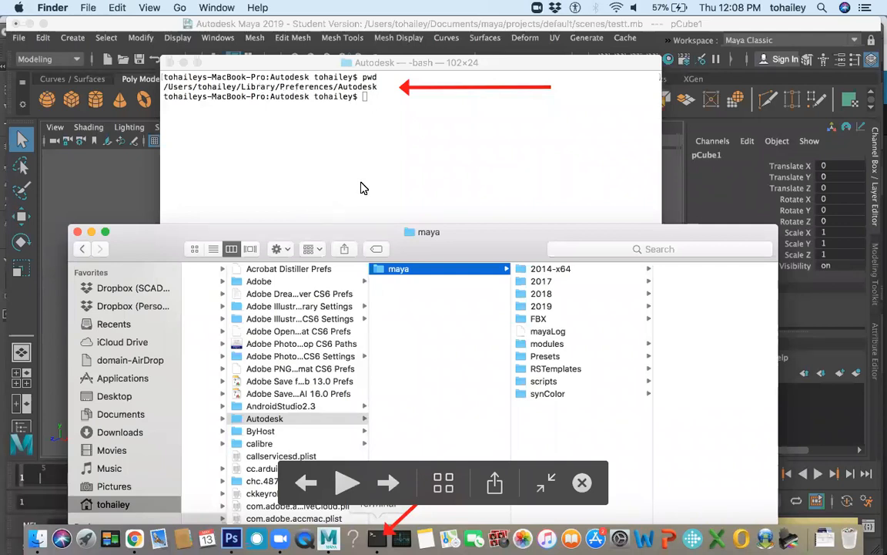
pyautogui.moveTo(382, 539)
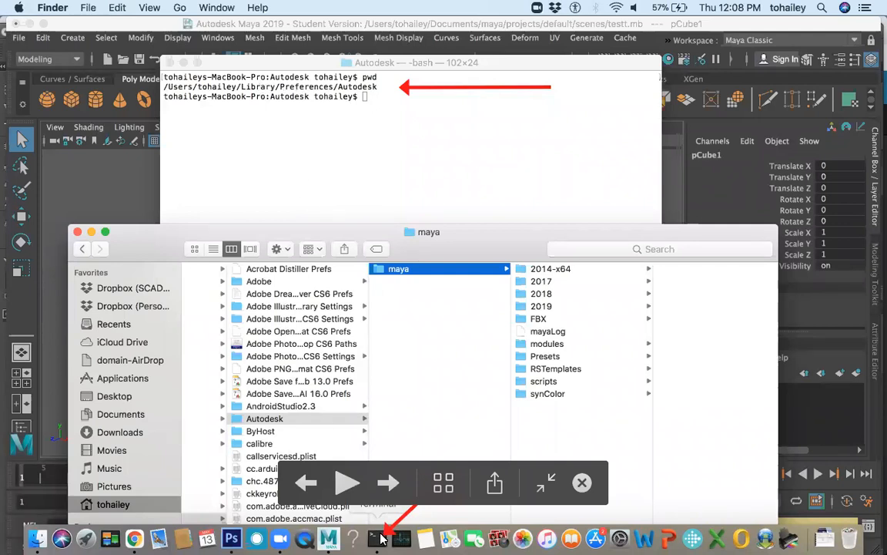
pyautogui.moveTo(406, 157)
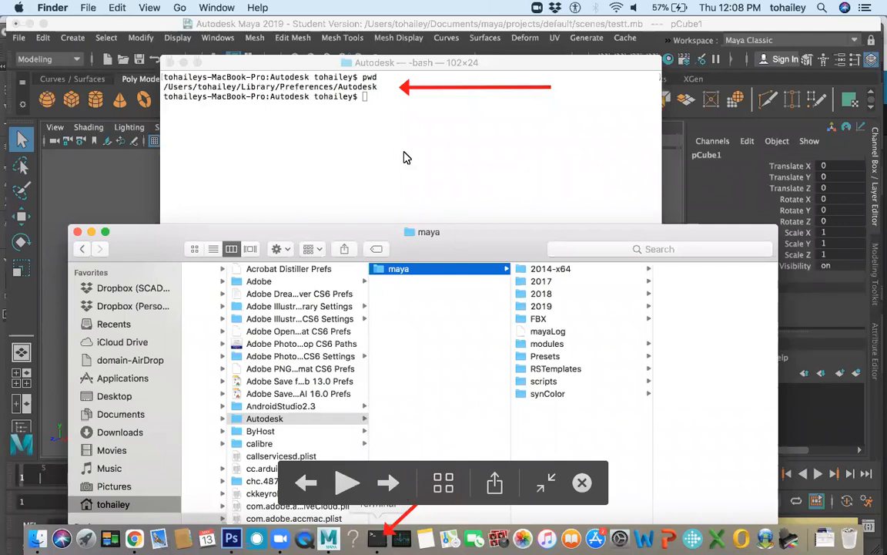
pyautogui.moveTo(402, 157)
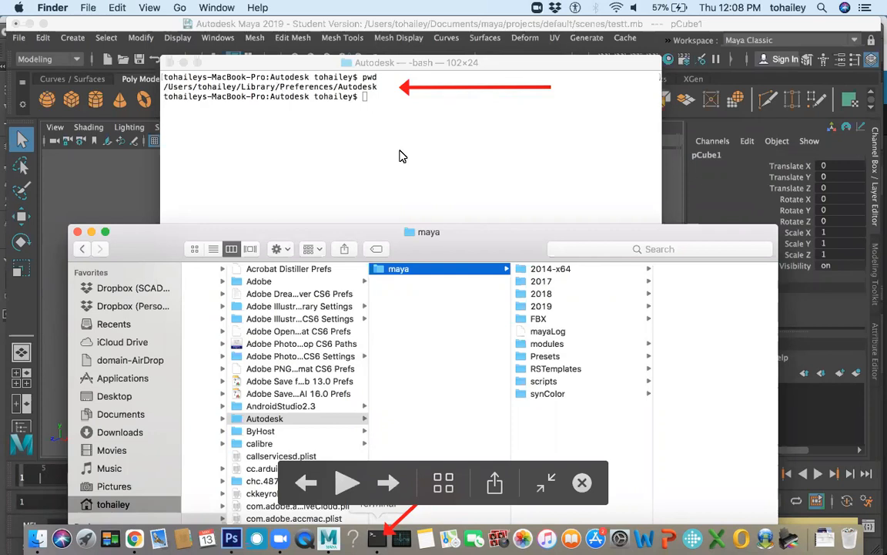
pyautogui.moveTo(286, 172)
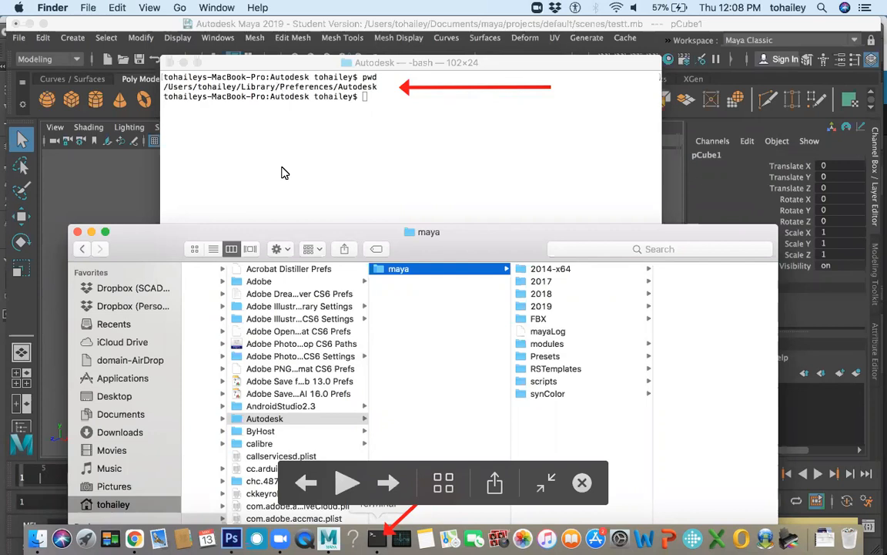
pyautogui.moveTo(368, 277)
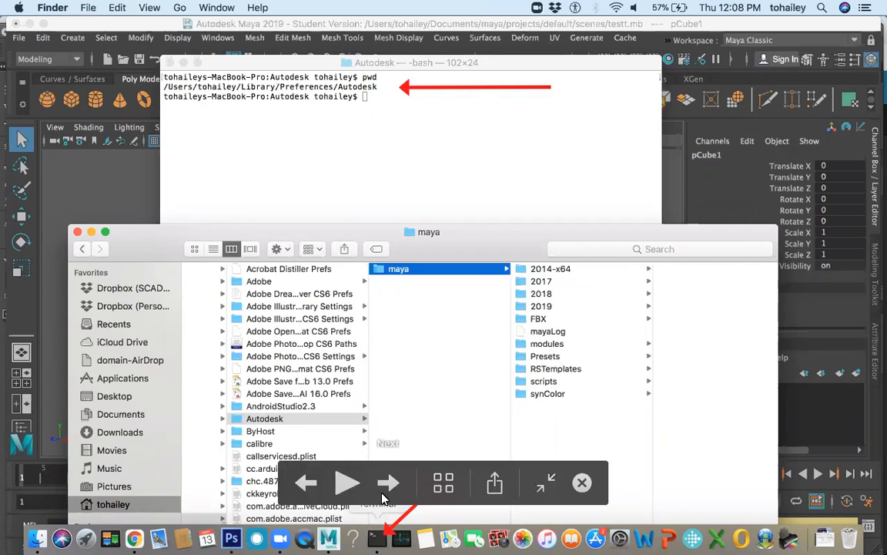
pyautogui.moveTo(391, 483)
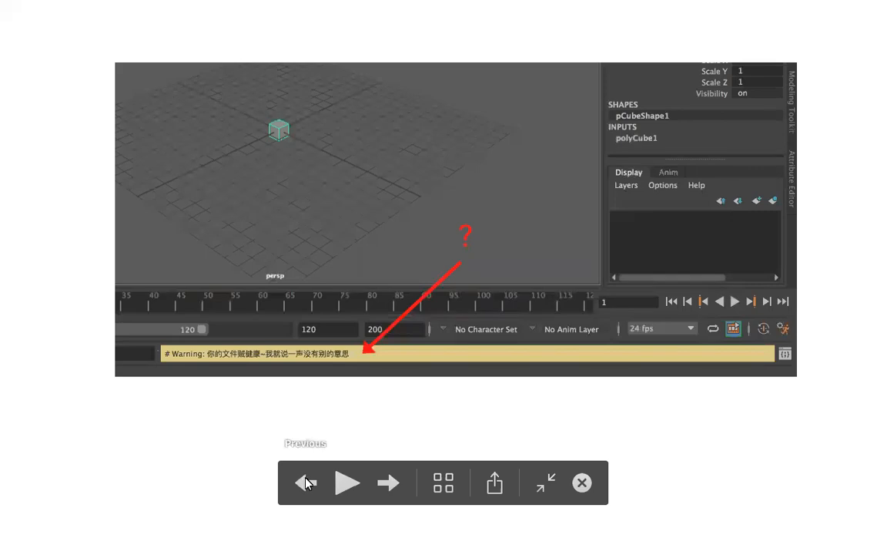
pyautogui.click(388, 484)
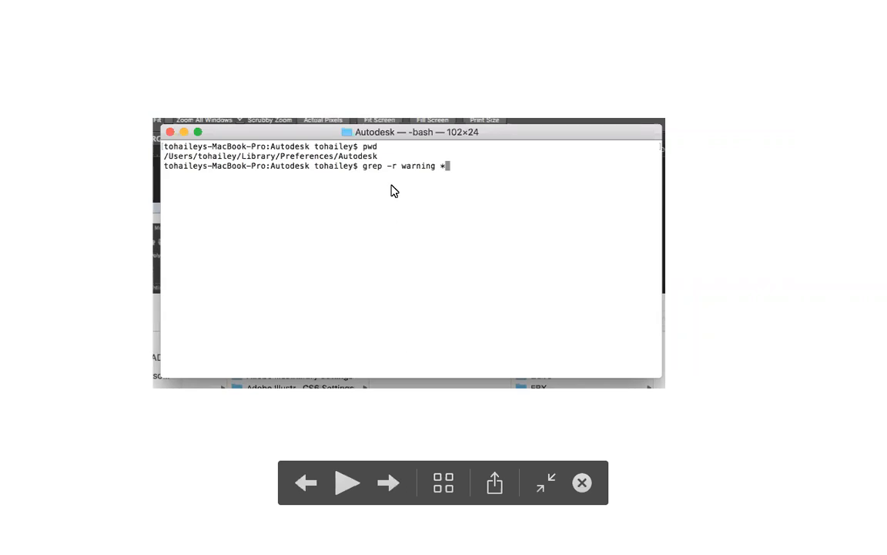
pyautogui.moveTo(408, 179)
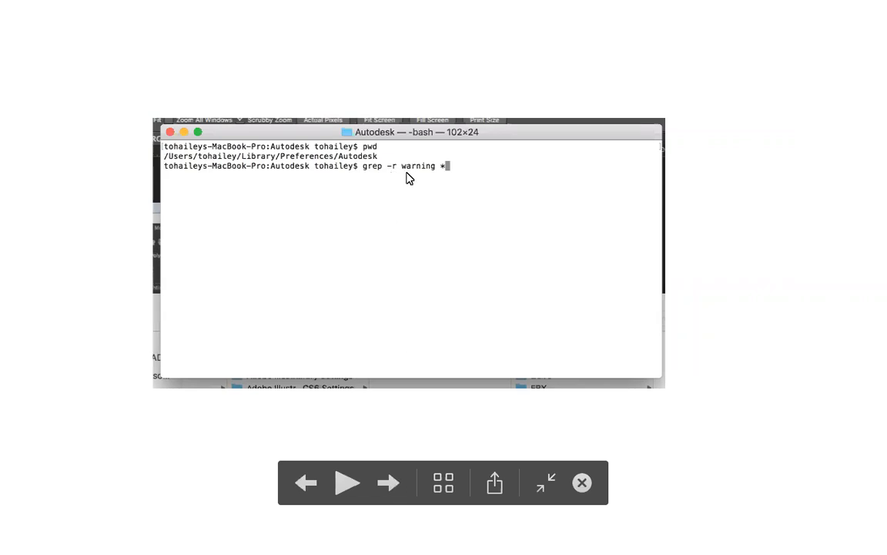
pyautogui.press('Backspace')
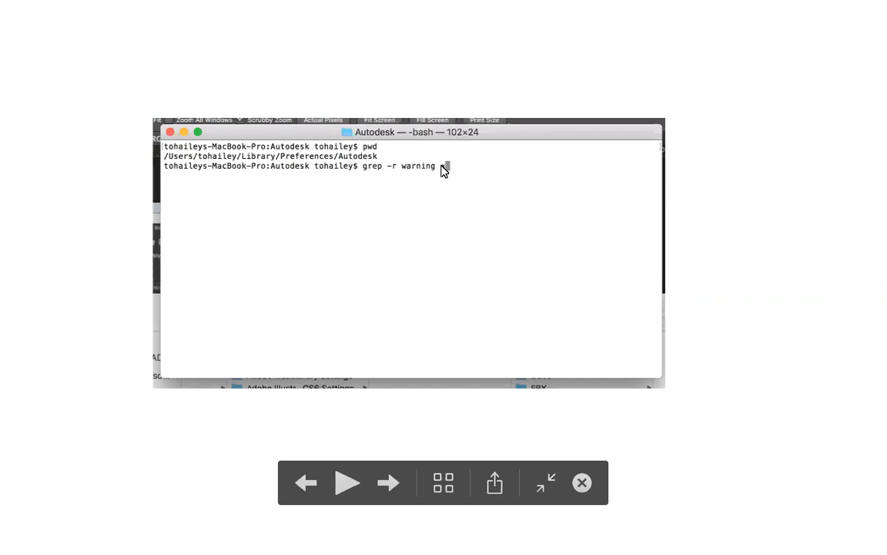
pyautogui.write('*')
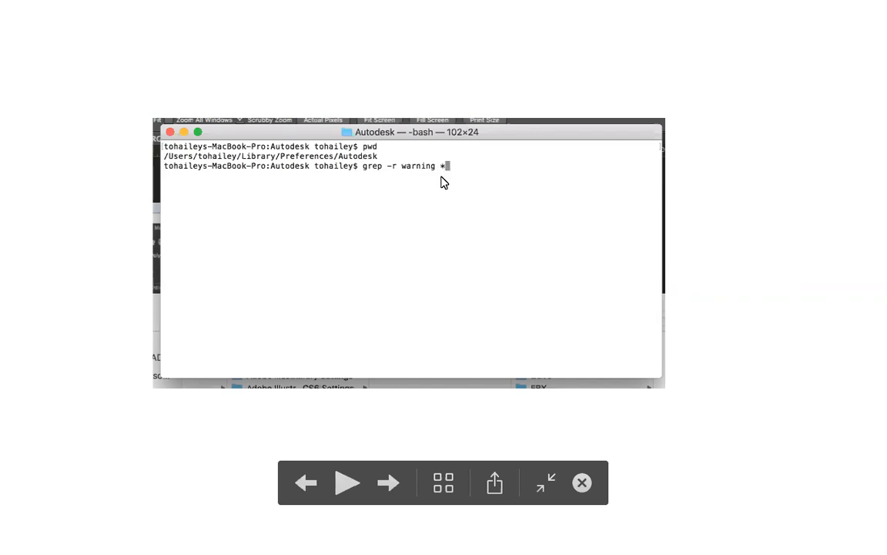
pyautogui.moveTo(388, 484)
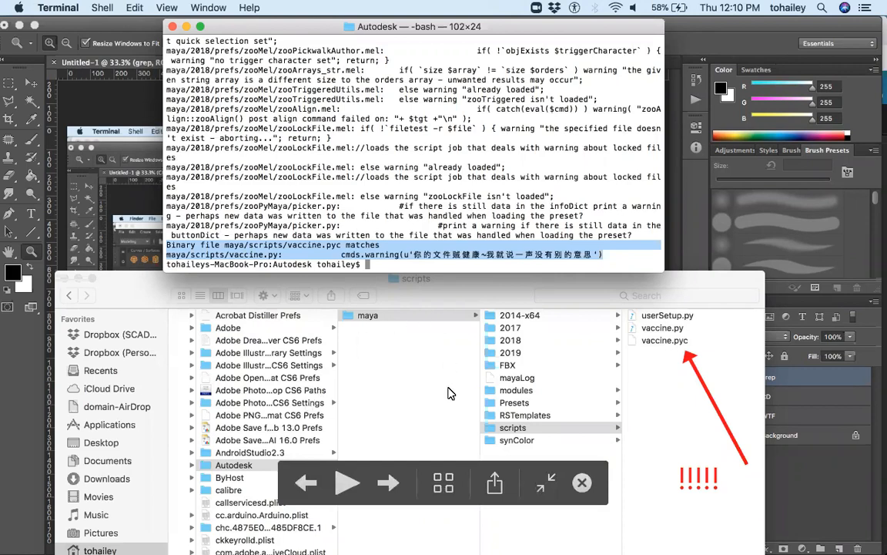
pyautogui.moveTo(506, 439)
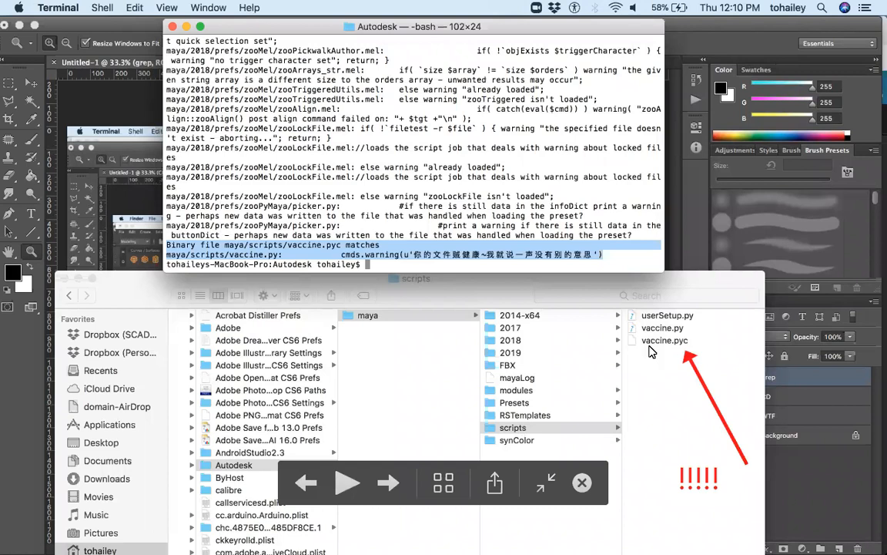
pyautogui.moveTo(674, 340)
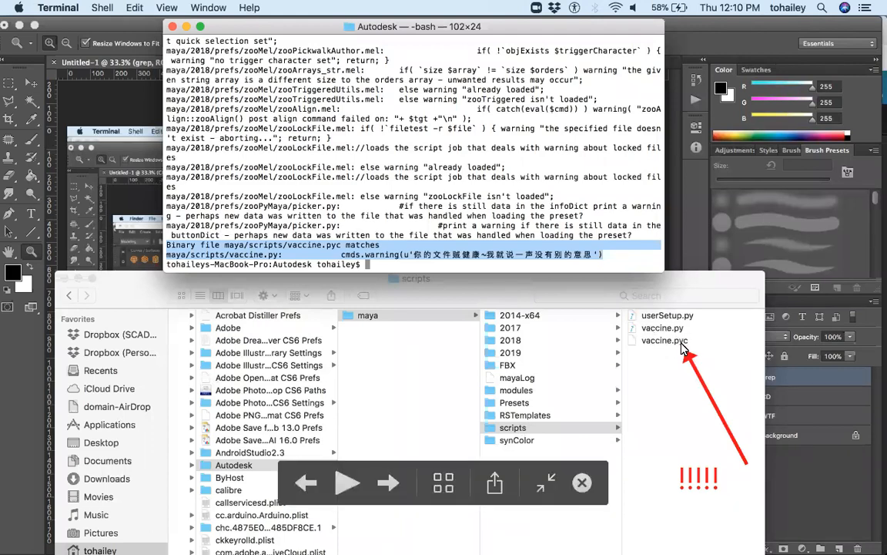
pyautogui.moveTo(674, 361)
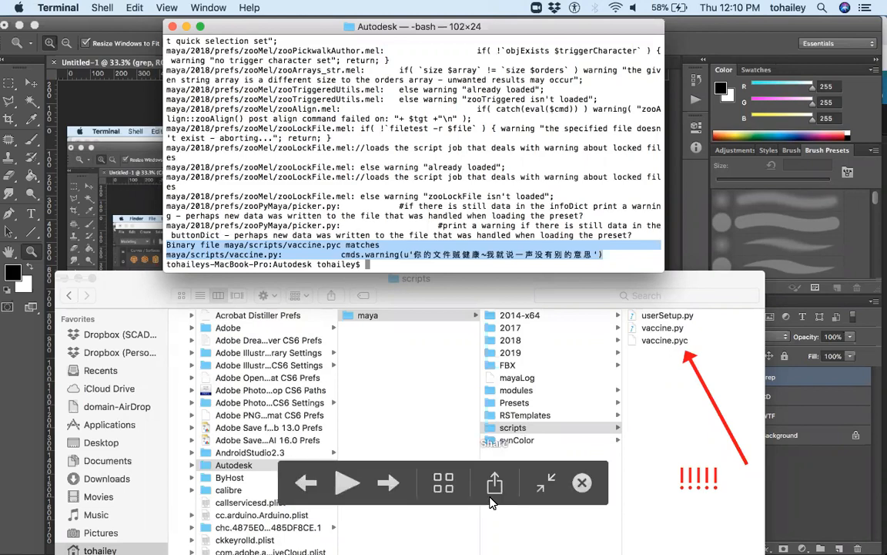
pyautogui.moveTo(390, 484)
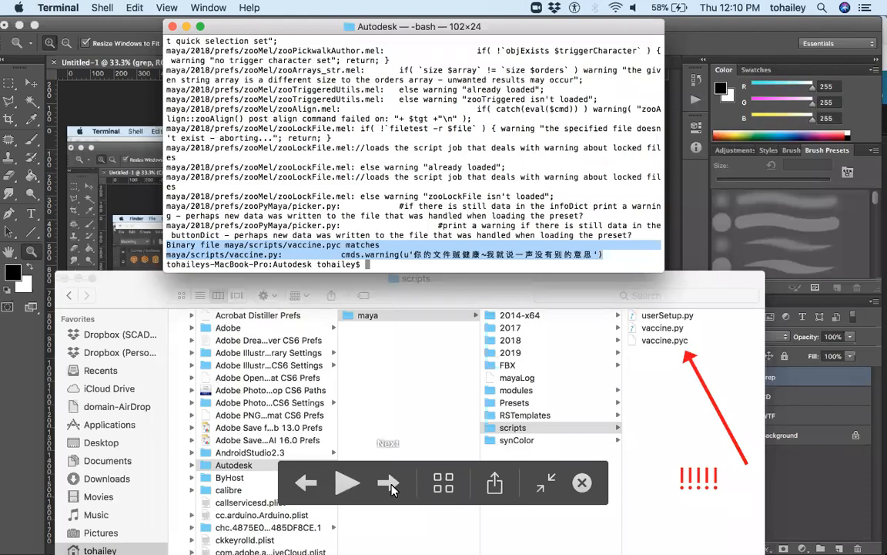
pyautogui.moveTo(397, 490)
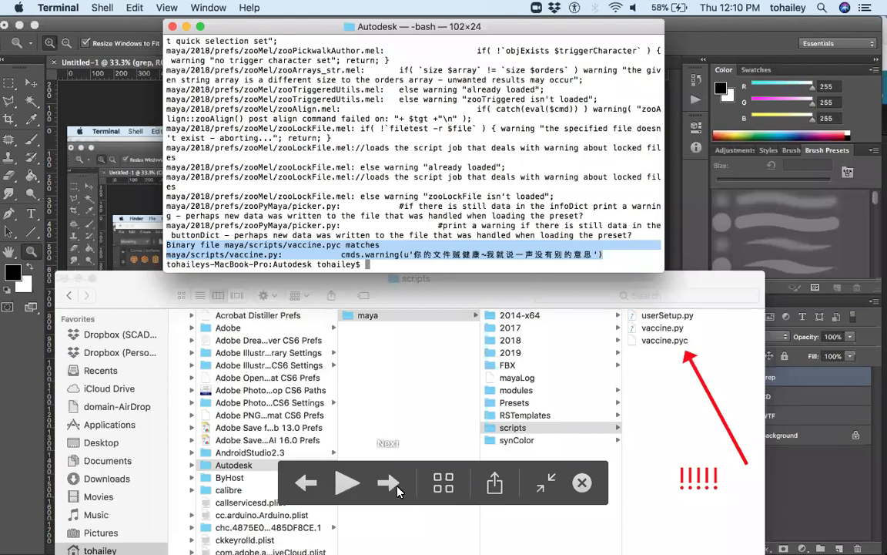
pyautogui.moveTo(410, 476)
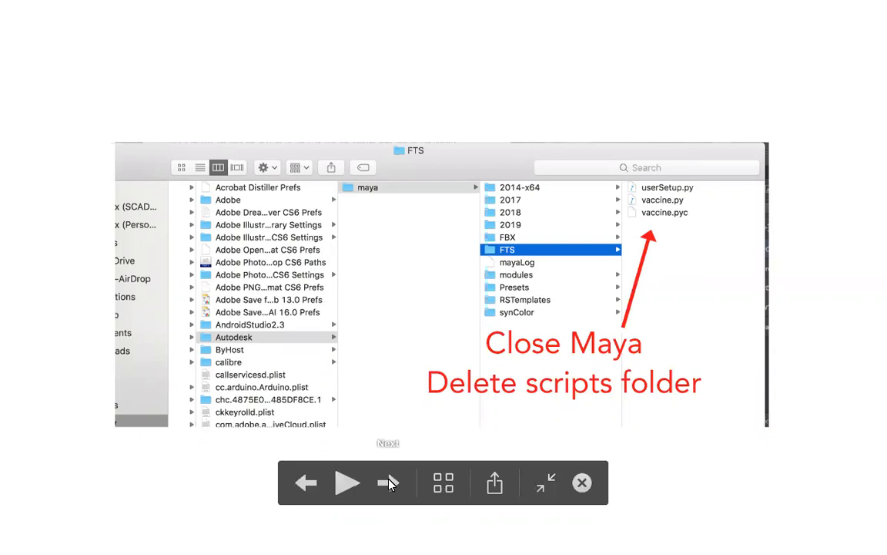
# - Step back to the delete-scripts-folder slide, then land on the warning-free Maya cylinder scene
pyautogui.click(388, 482)
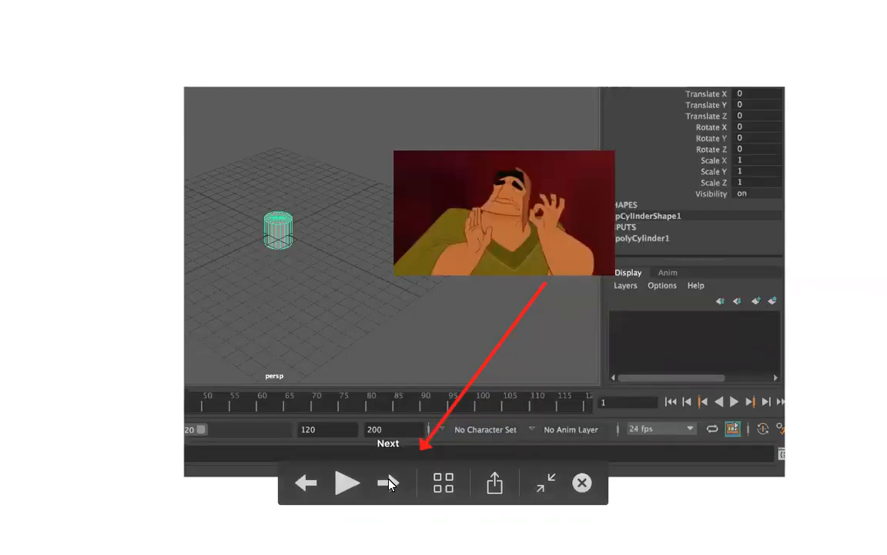
pyautogui.click(388, 482)
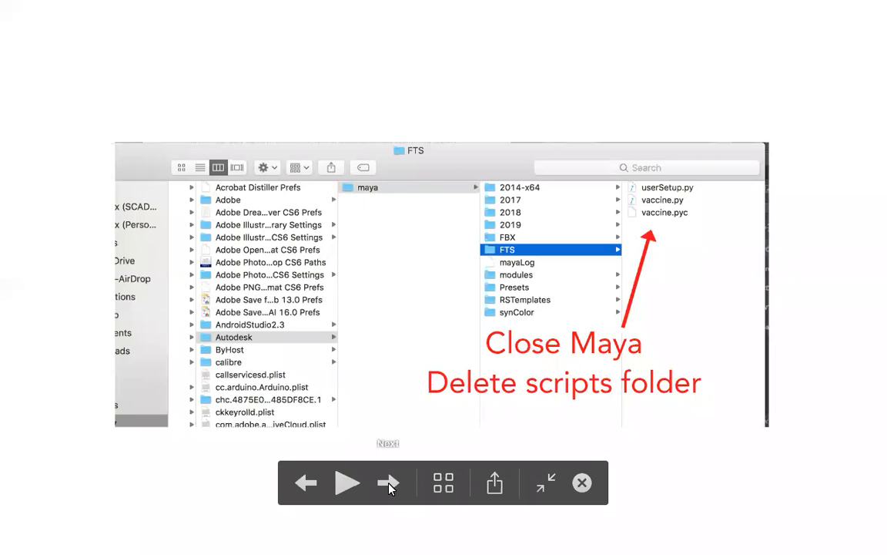
pyautogui.click(388, 482)
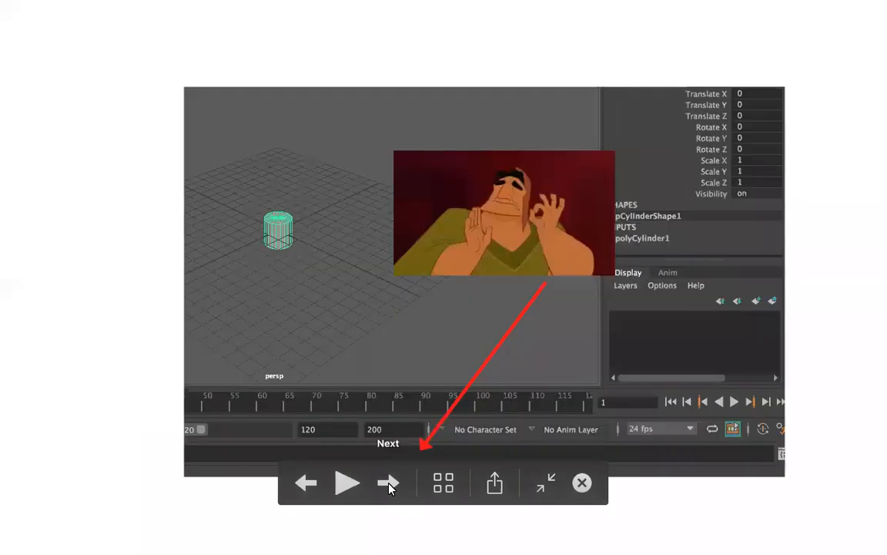